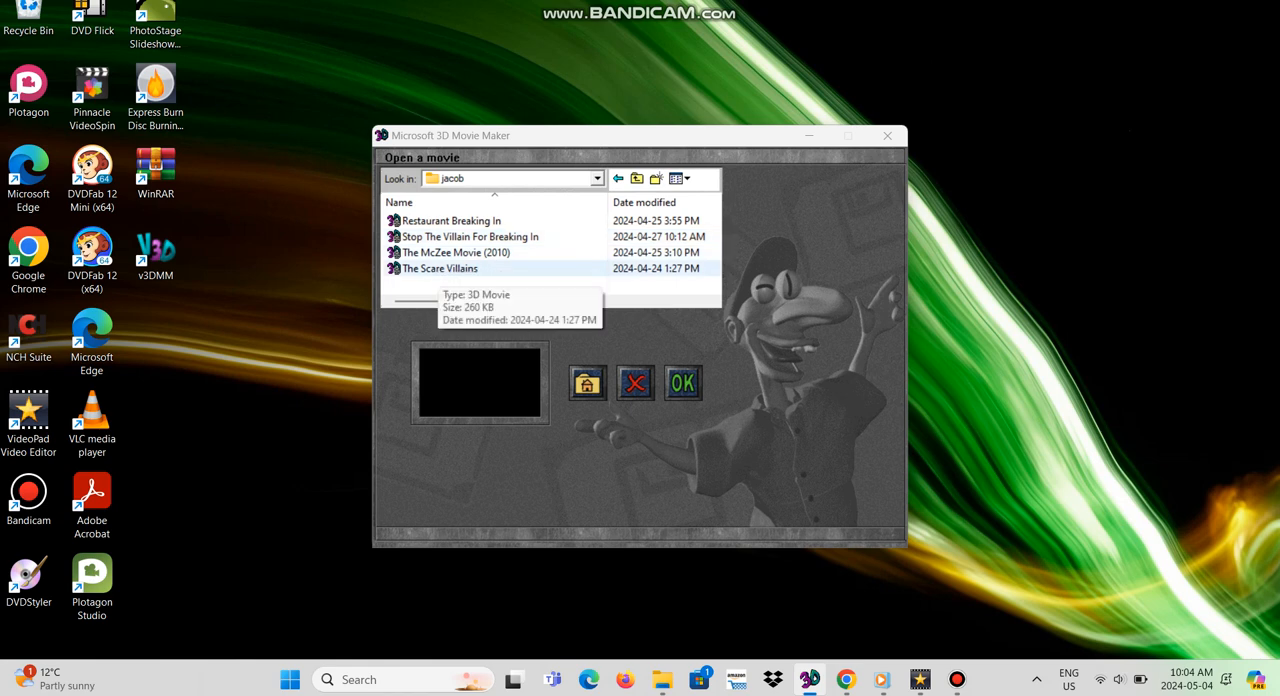
Step: Load The Scare Villains movie from the Open a movie list into the theater
left_click(448, 220)
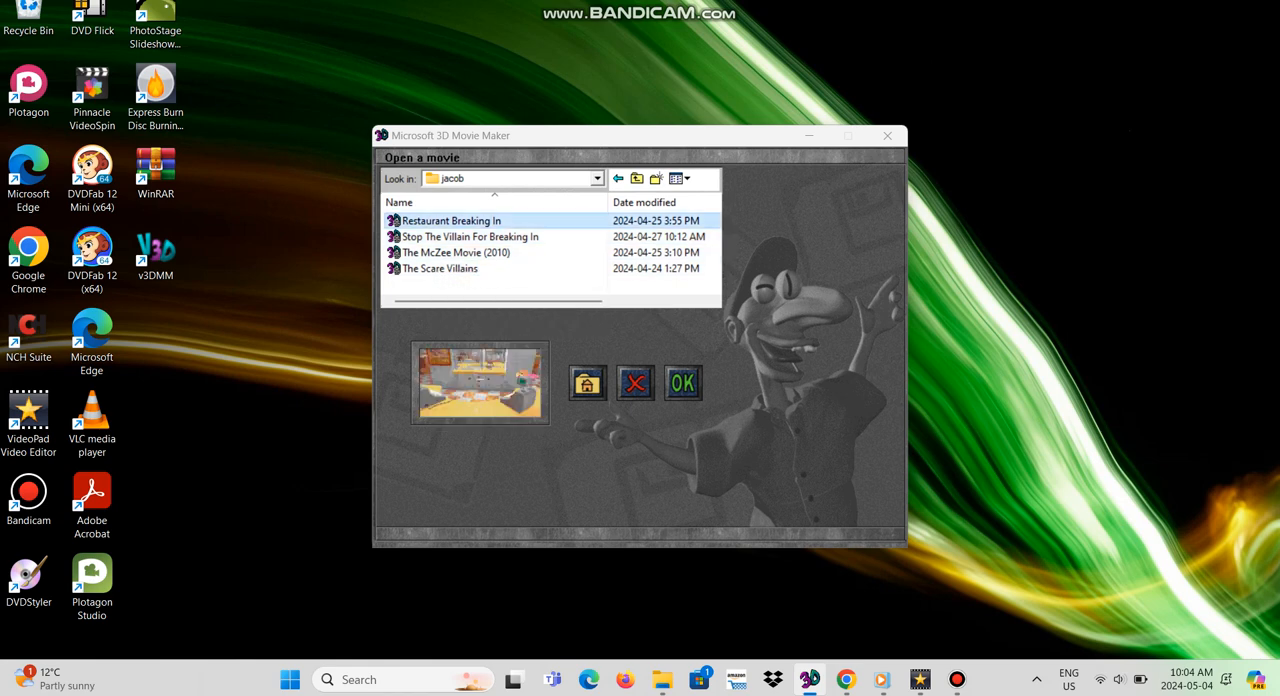
left_click(440, 268)
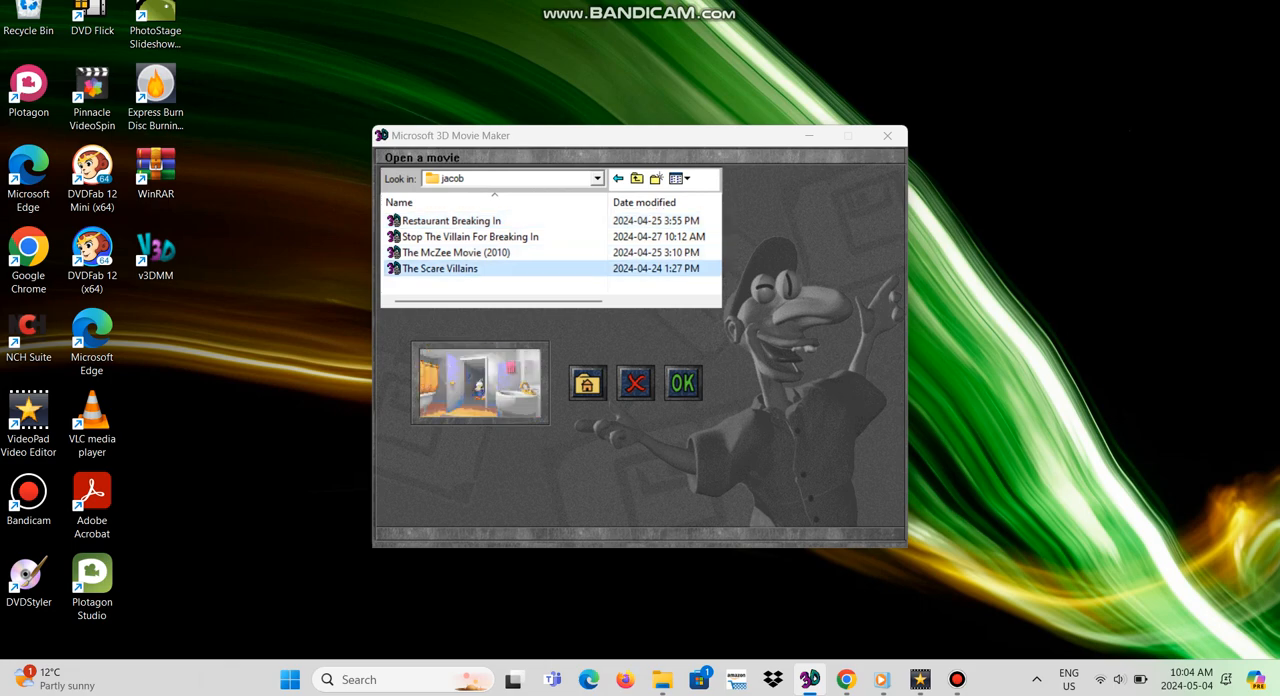
left_click(684, 384)
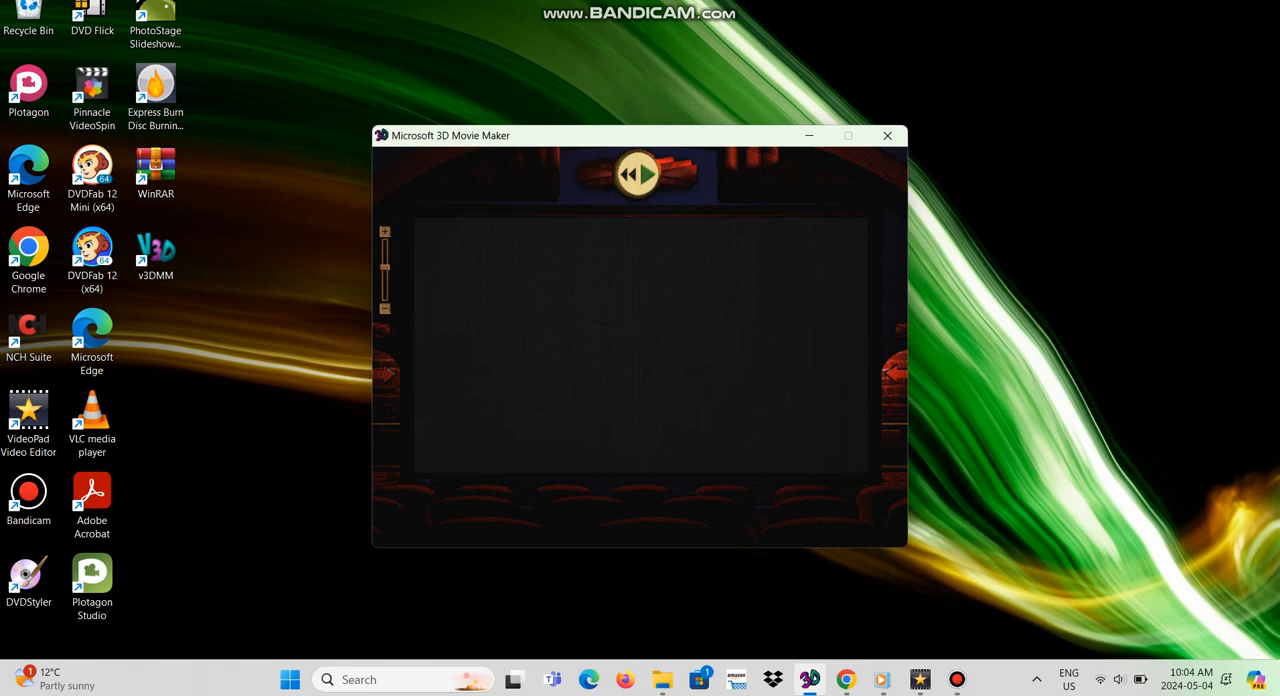
Step: Play The Scare Villains through to the end, leaving the theater screen empty
left_click(648, 174)
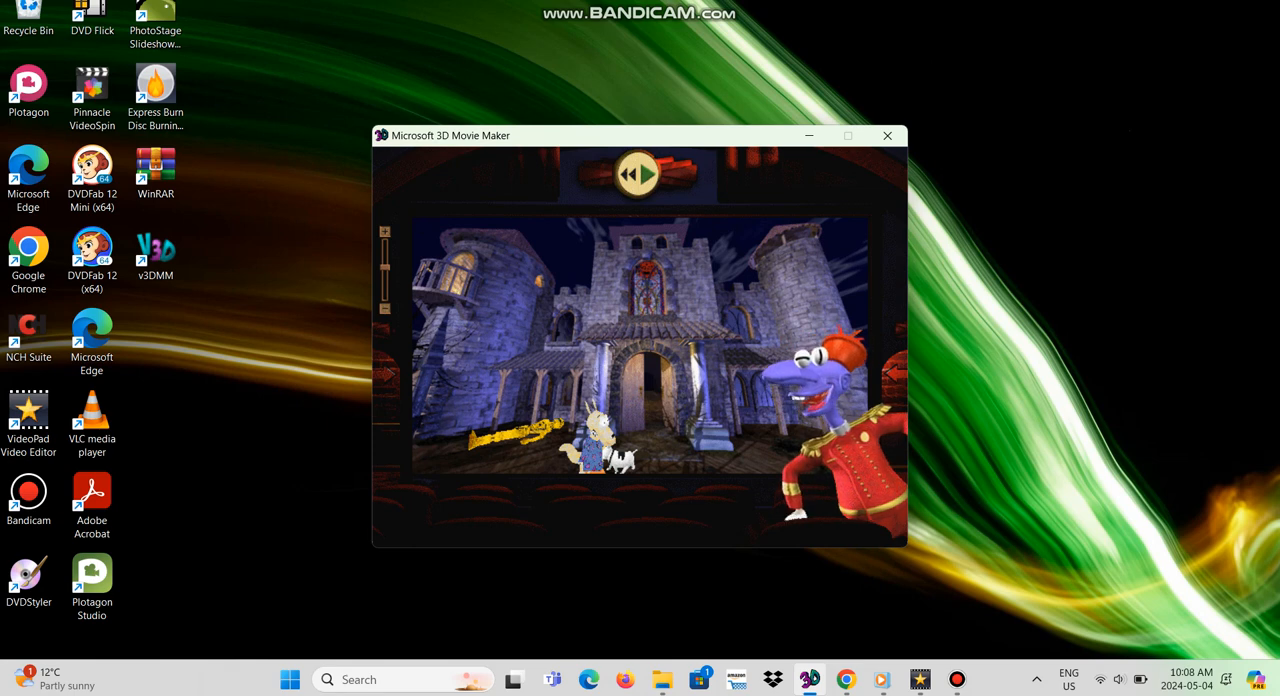
left_click(640, 174)
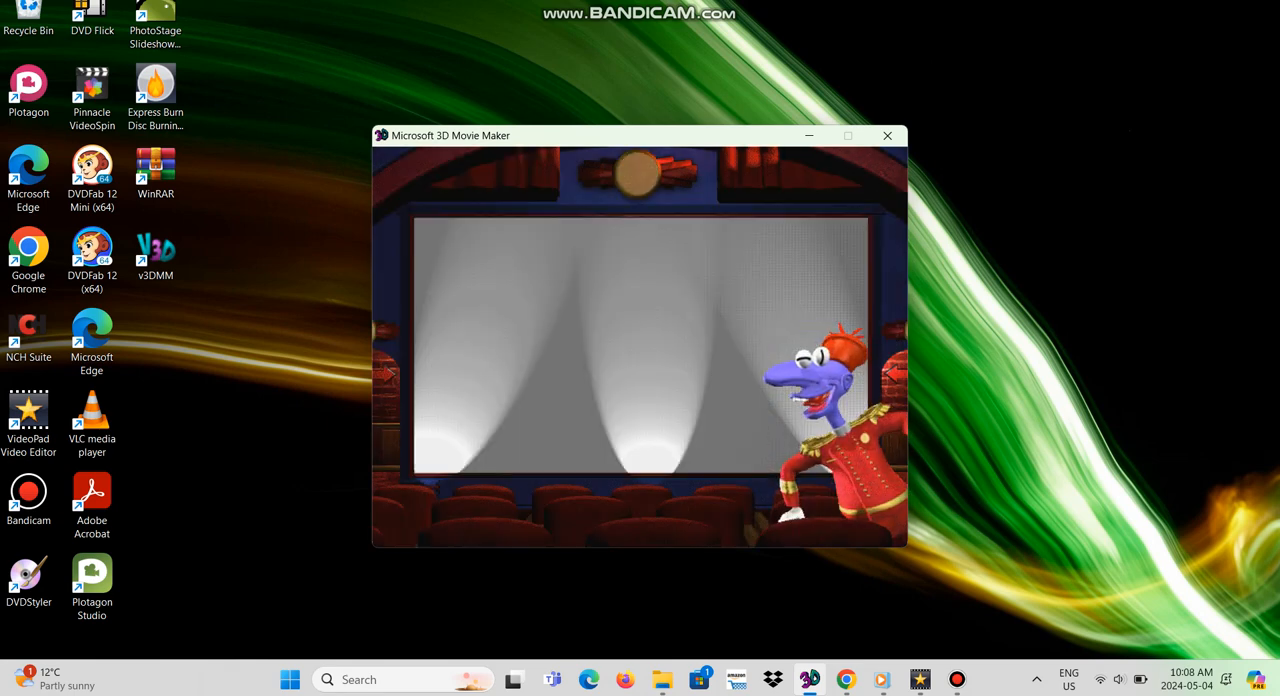